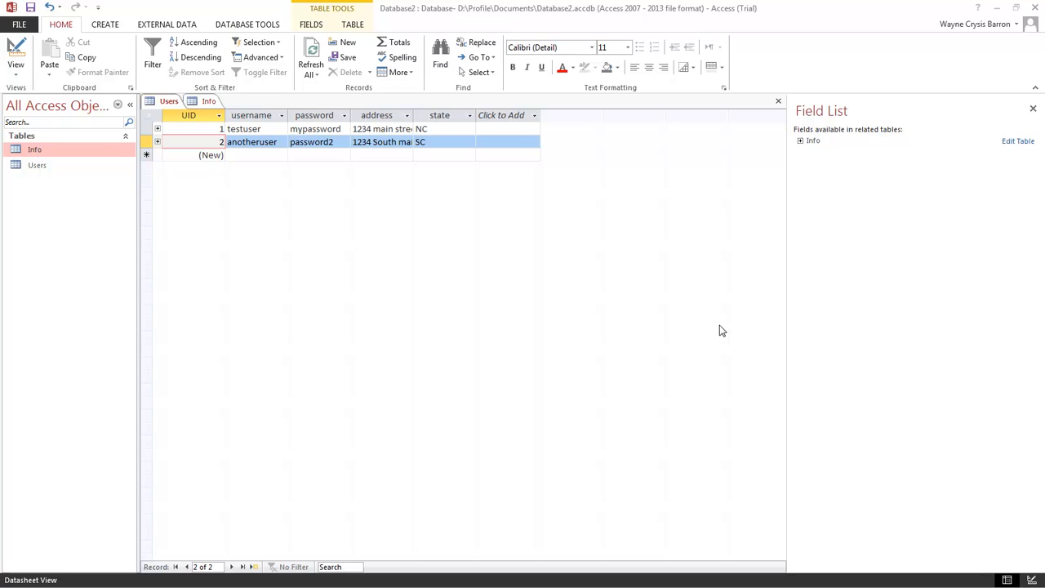
pyautogui.moveTo(547, 361)
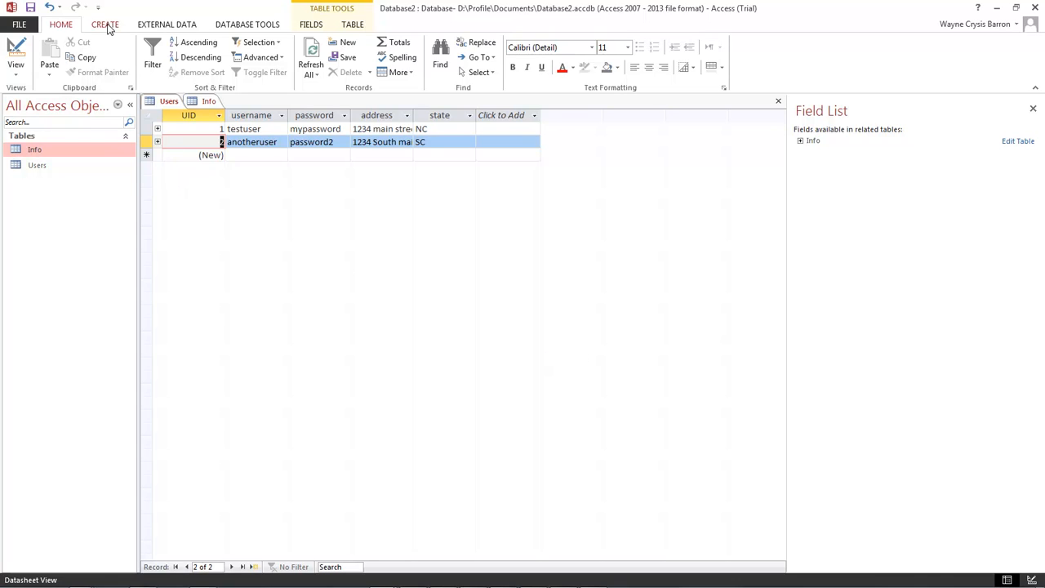
# Switch the ribbon to the CREATE tools for new objects
pyautogui.click(104, 25)
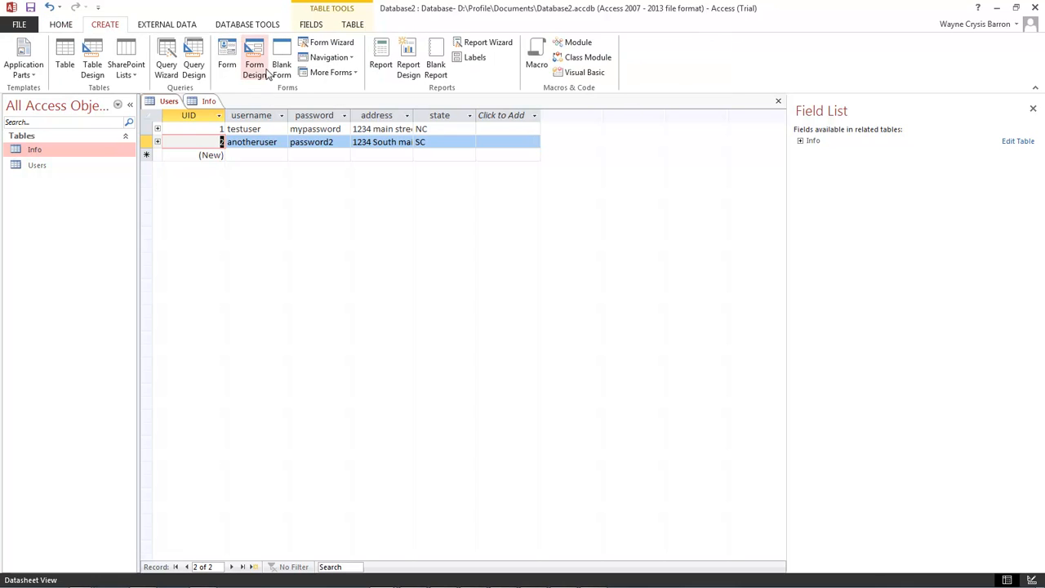
# Add the Users fields UID, username, address and state to a new blank form
pyautogui.click(280, 57)
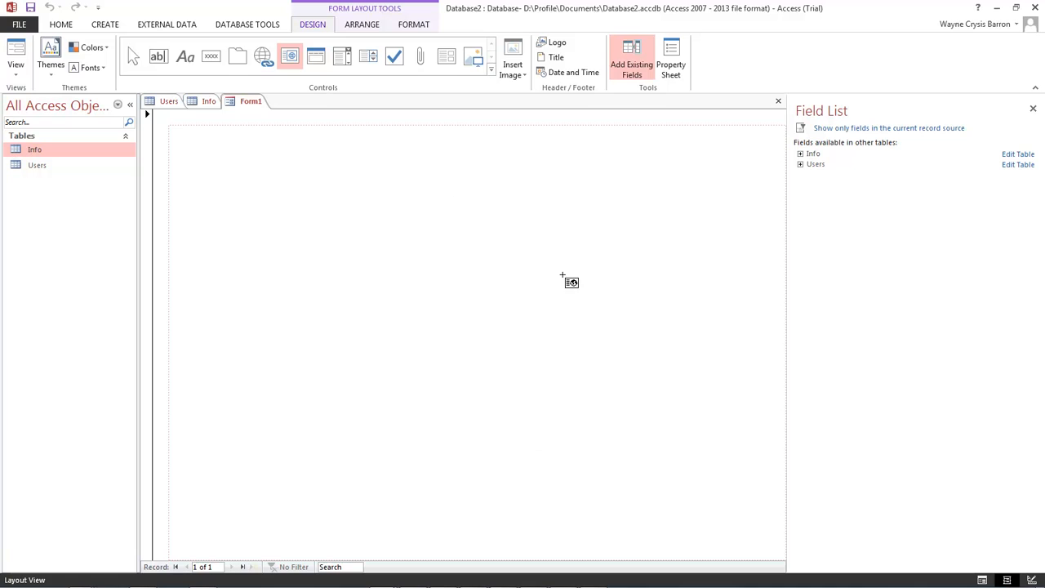
pyautogui.moveTo(412, 196)
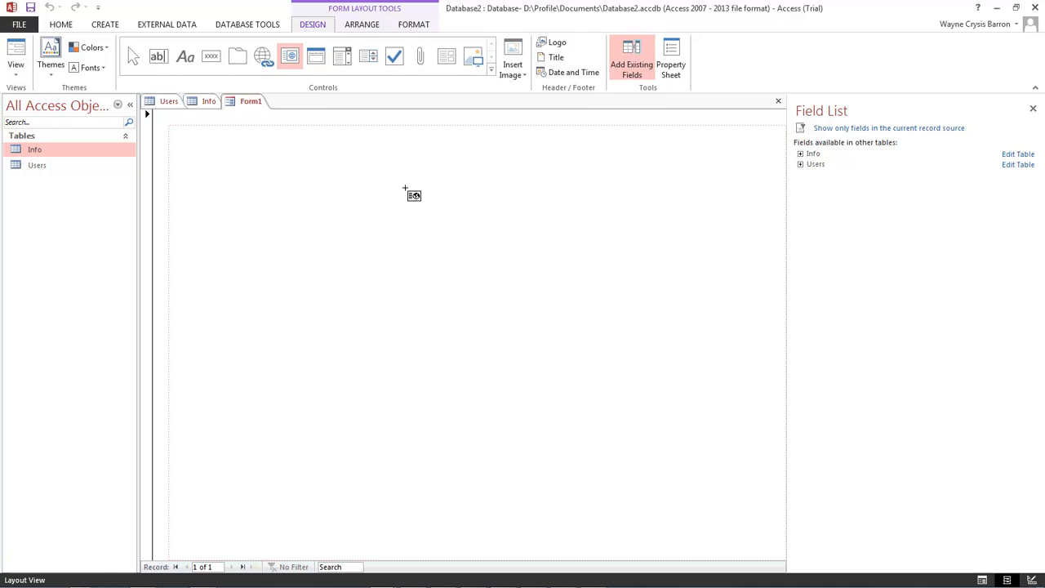
pyautogui.moveTo(804, 160)
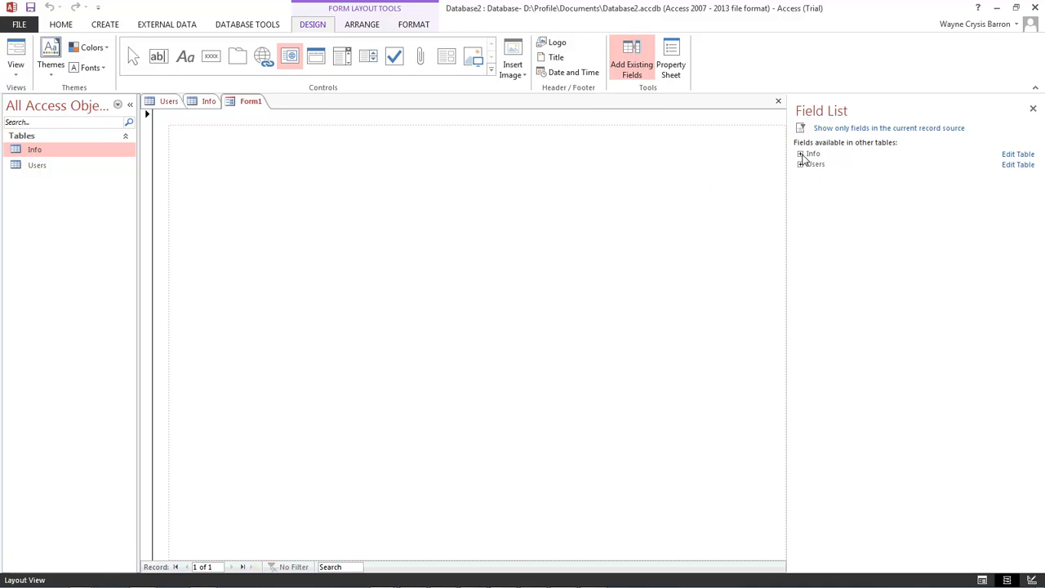
pyautogui.click(802, 164)
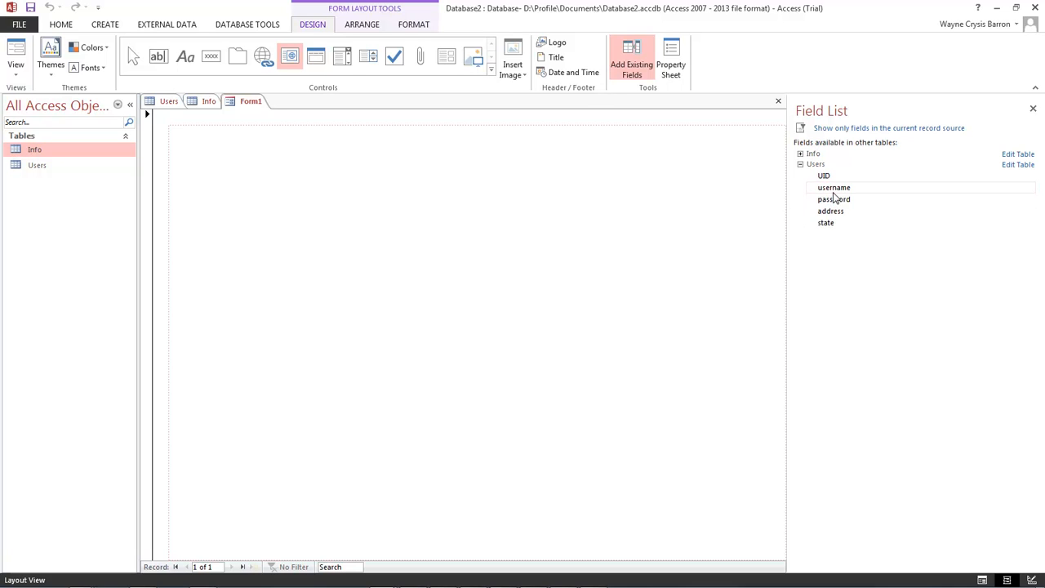
pyautogui.click(823, 176)
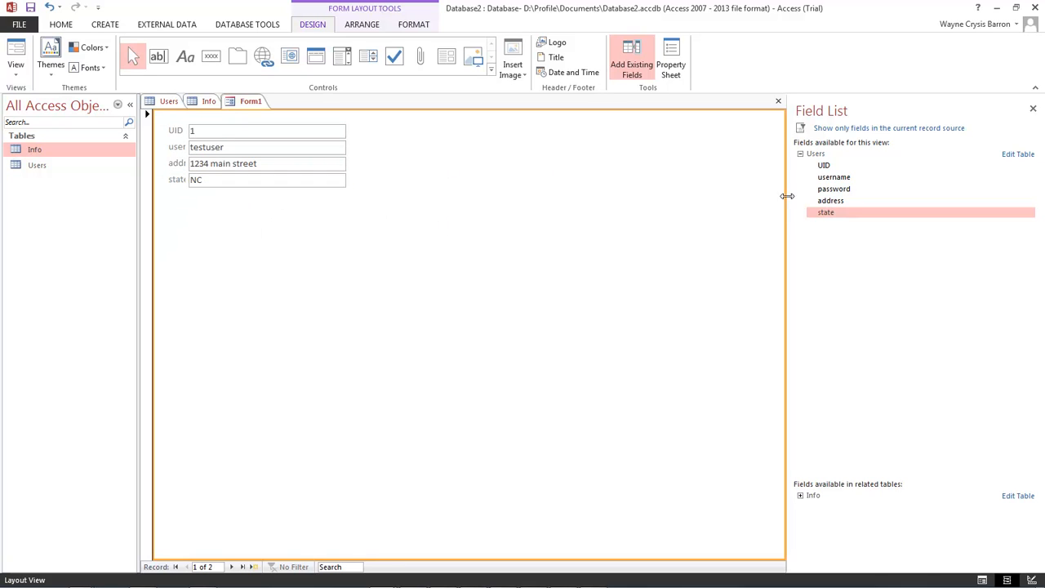
# Add the related Info fields ShortDesc and LongDesc below the Users fields
pyautogui.click(800, 153)
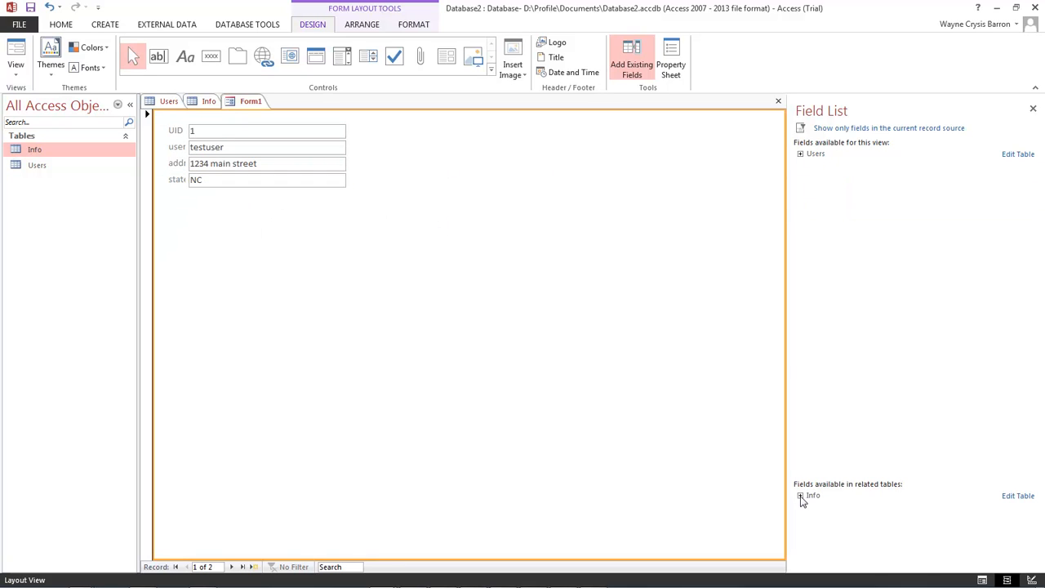
pyautogui.click(800, 496)
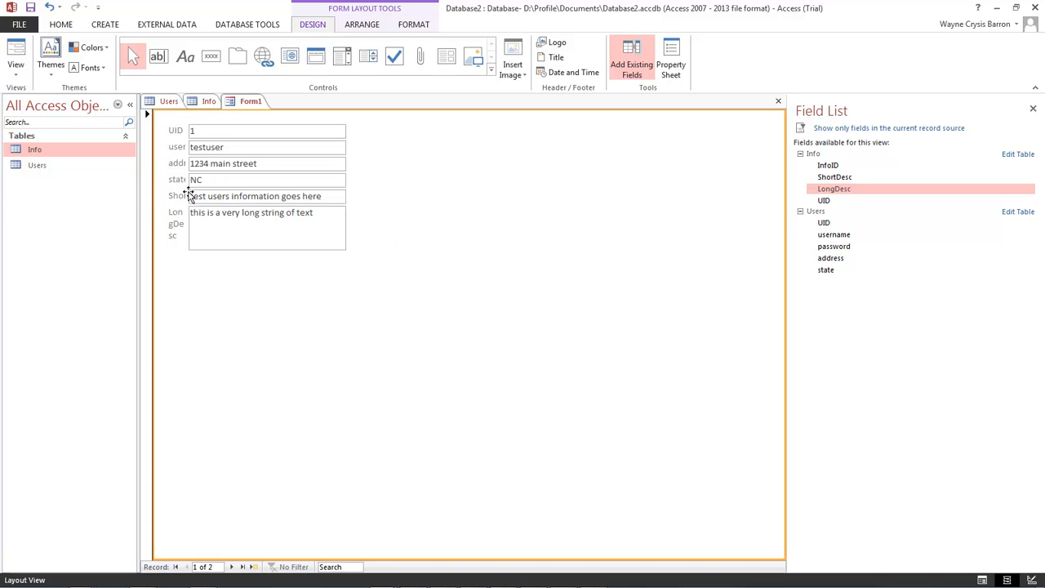
pyautogui.click(267, 196)
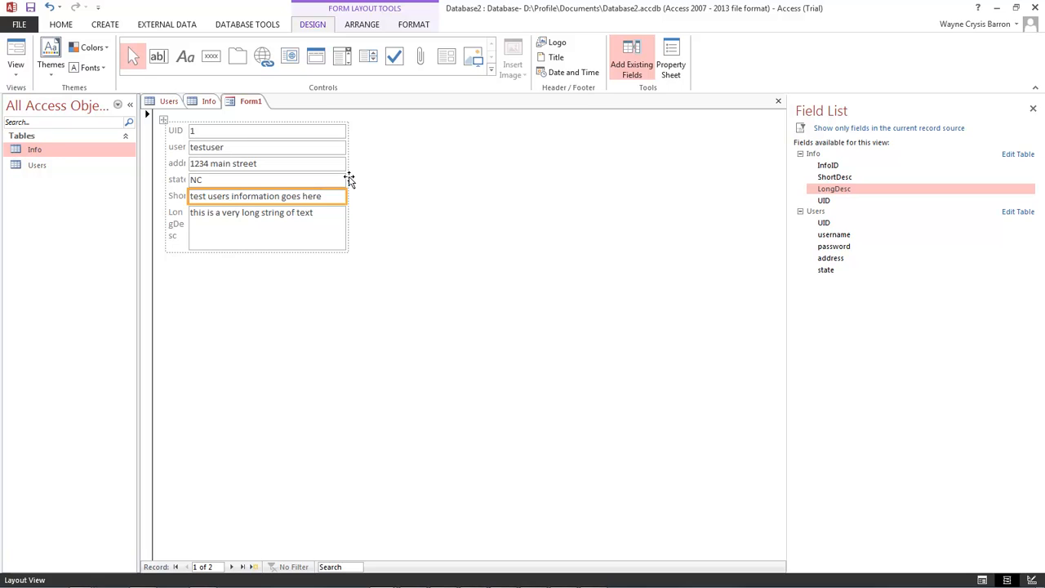
# Widen the text boxes so the longer address and description values fit
pyautogui.click(268, 178)
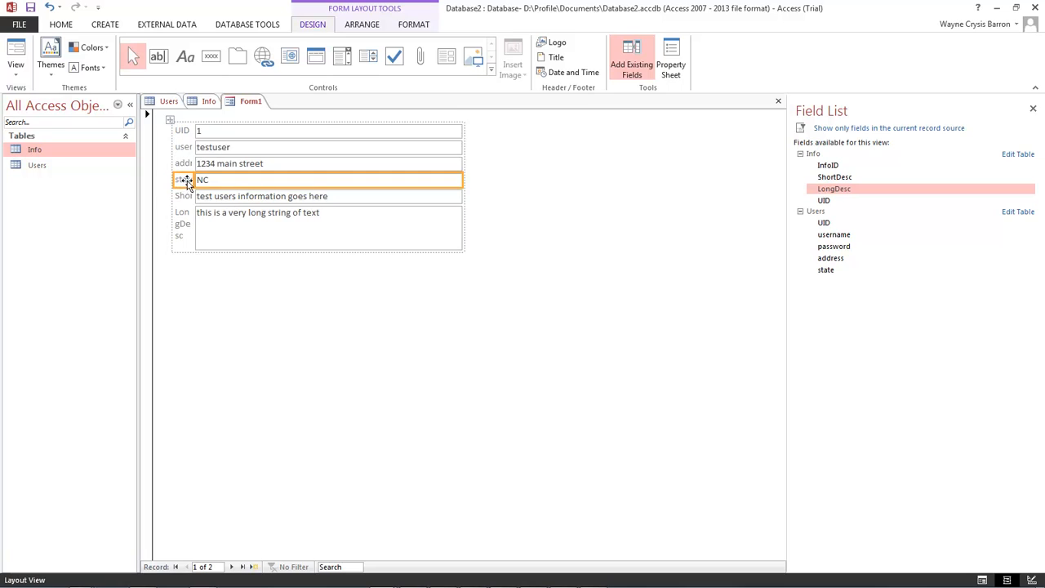
pyautogui.click(326, 163)
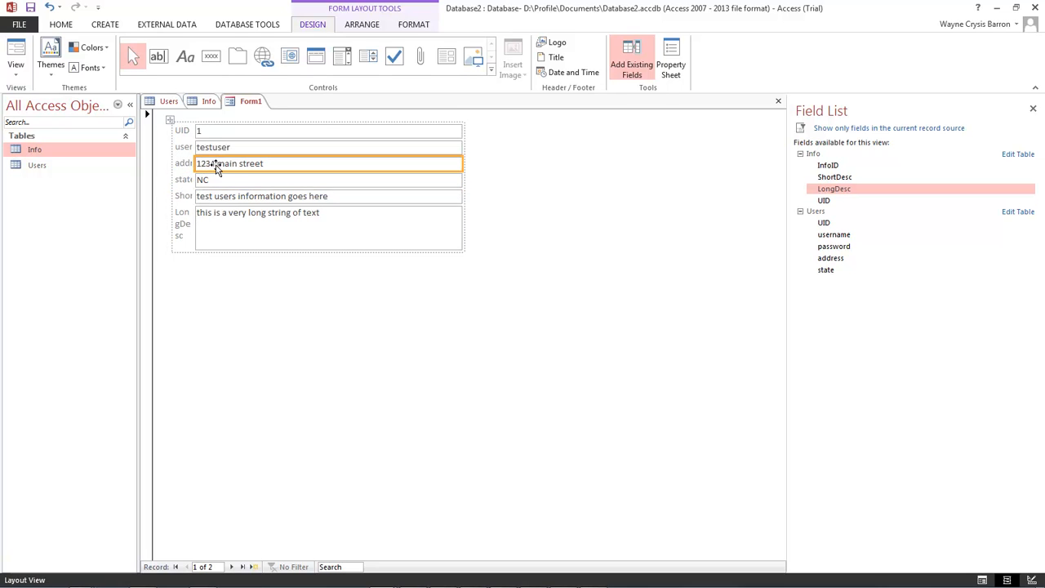
pyautogui.click(183, 180)
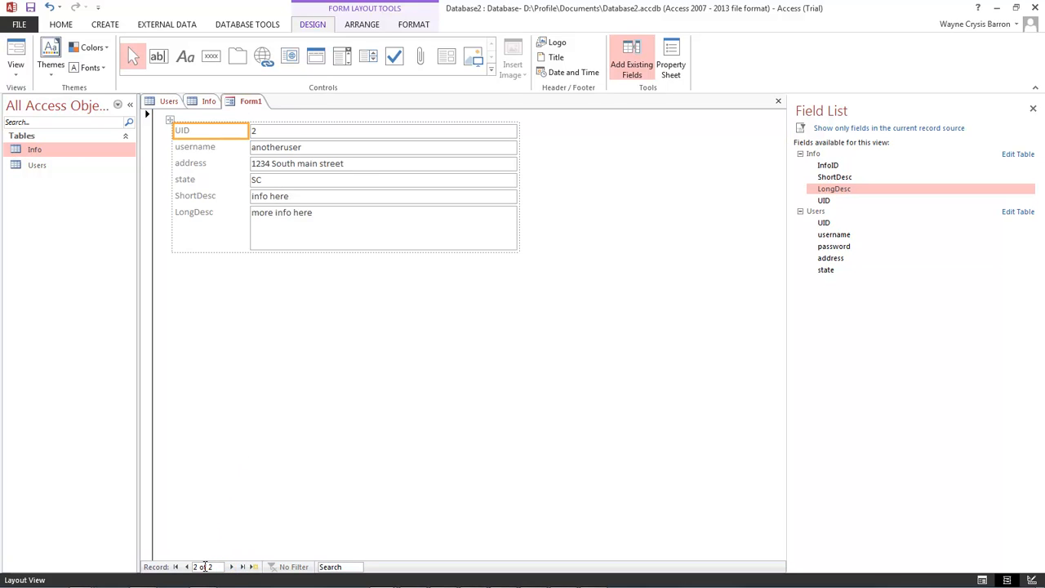
# Step between the testuser and anotheruser records with the navigation buttons
pyautogui.click(253, 566)
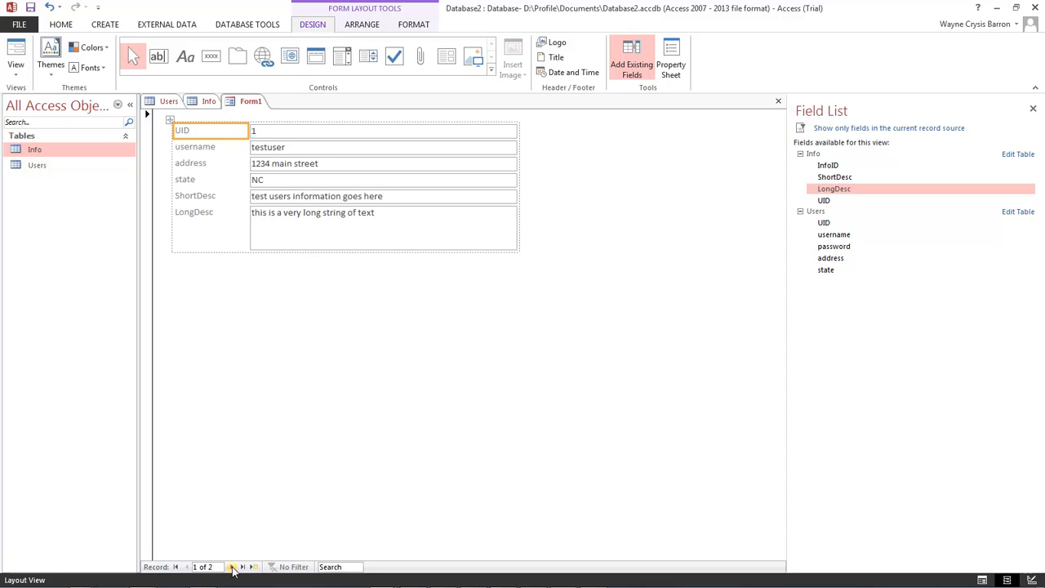
pyautogui.click(231, 566)
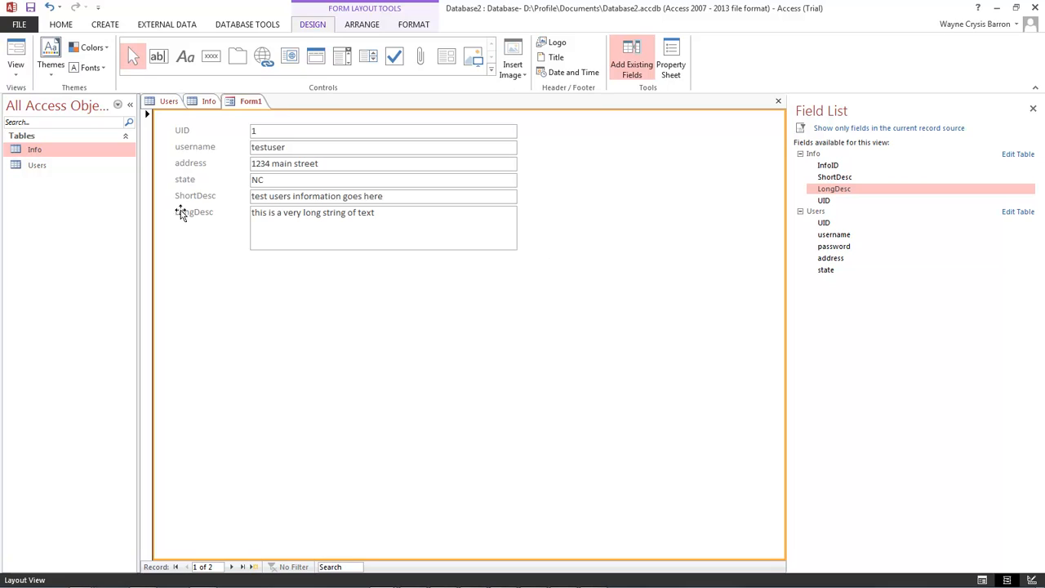
pyautogui.moveTo(490, 318)
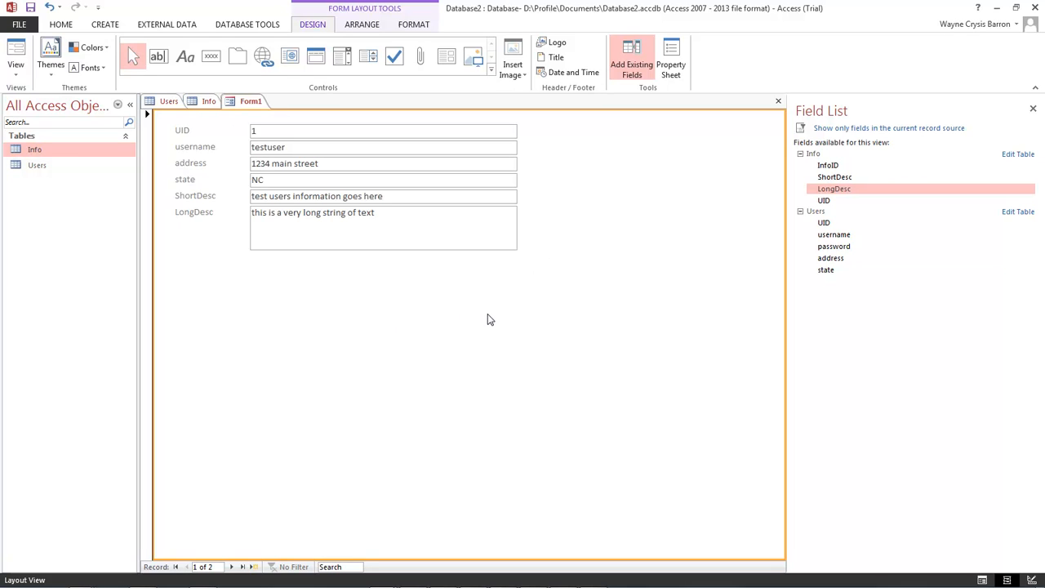